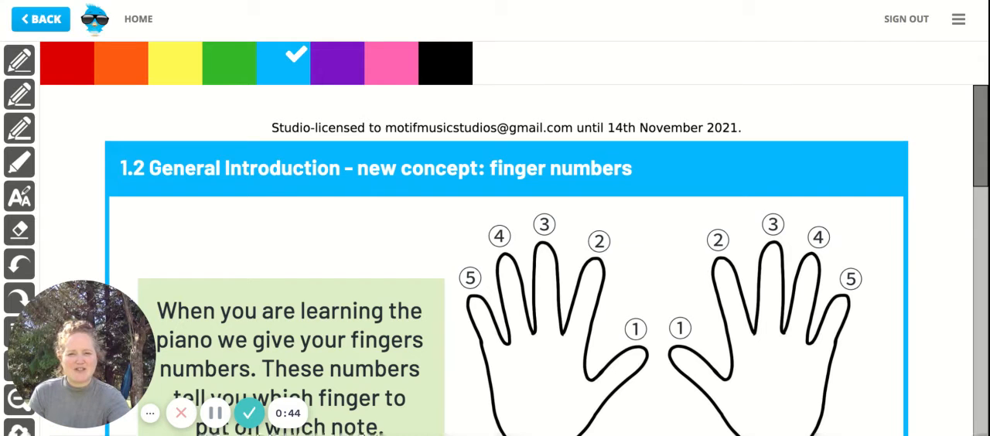
Step: Scroll past the finger-number hands diagram to the Finger Race boxes
{"action": "scroll", "scroll_direction": "down", "scroll_amount": 3}
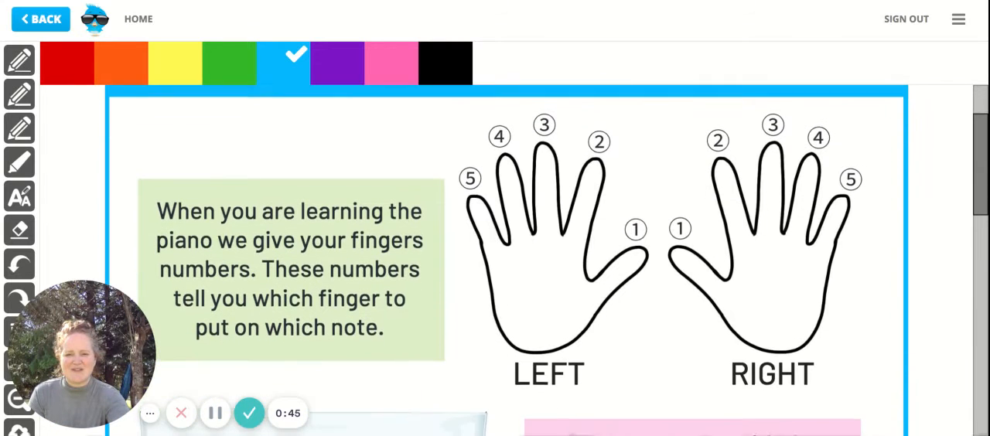
{"action": "scroll", "scroll_direction": "down", "scroll_amount": 3}
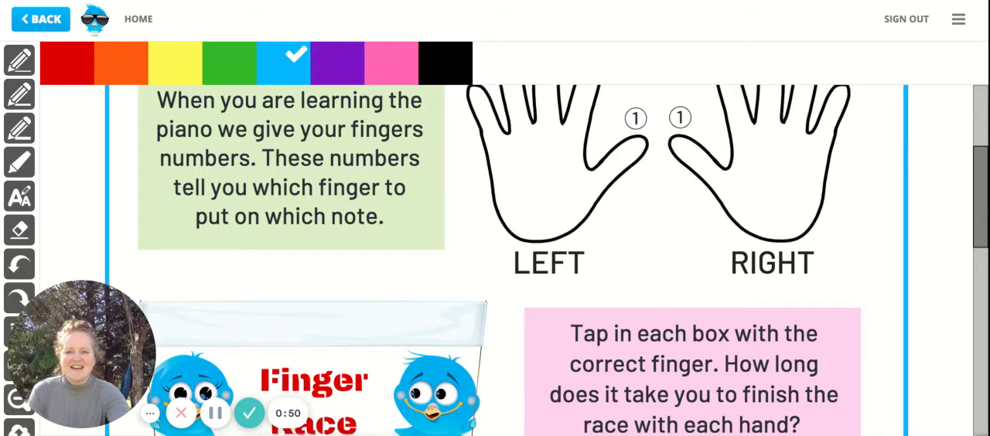
{"action": "scroll", "scroll_direction": "down", "scroll_amount": 3}
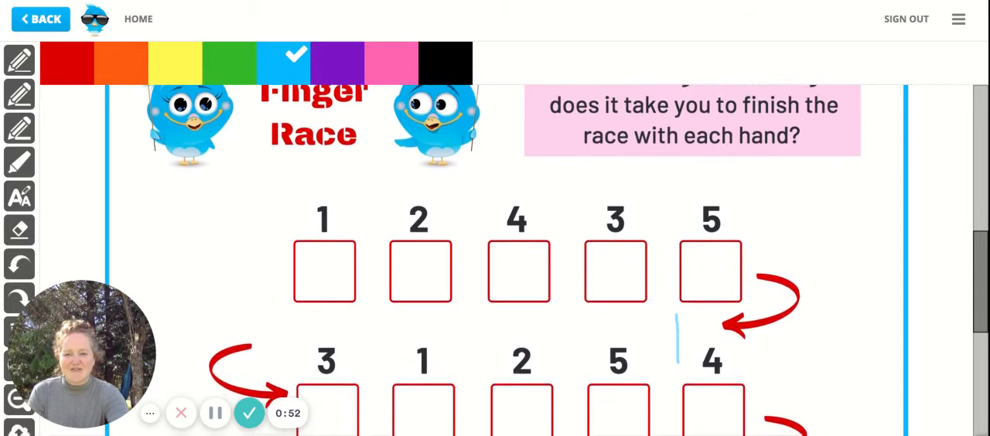
{"action": "scroll", "scroll_direction": "up", "scroll_amount": 3}
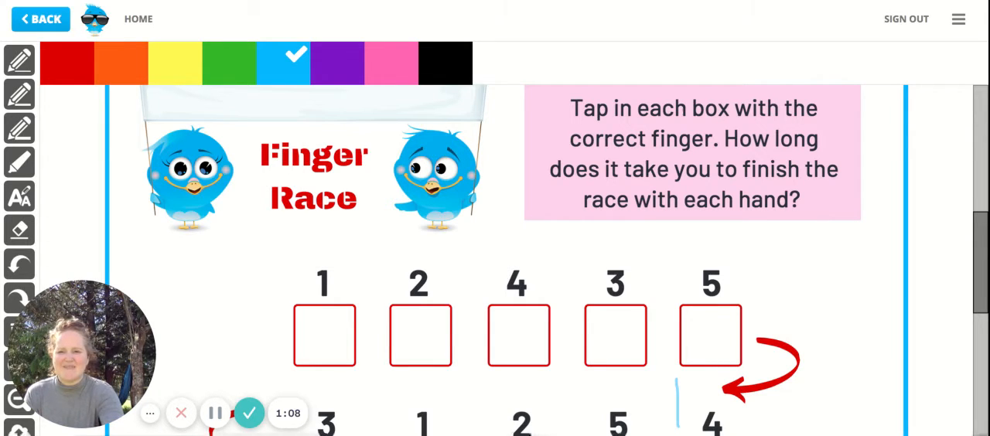
Step: Switch the pen to green and dot the first-row boxes, including the one under 3
{"action": "left_click", "coordinate": [226, 63]}
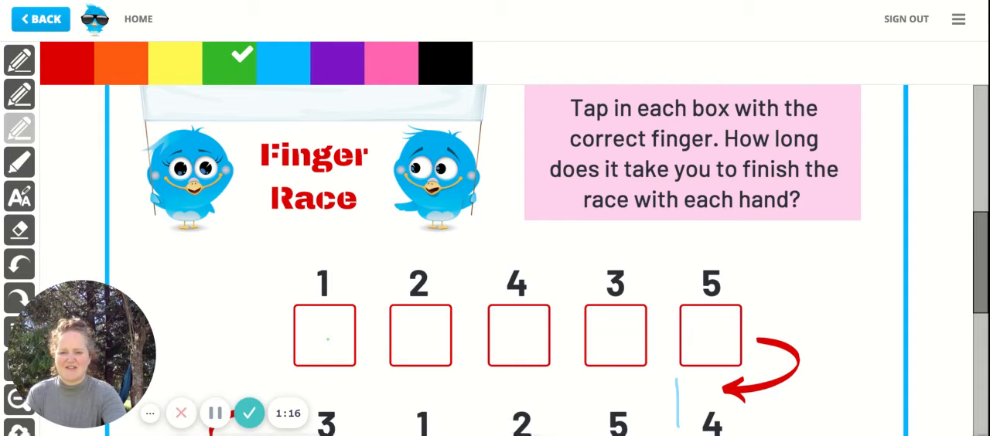
{"action": "left_click", "coordinate": [324, 336]}
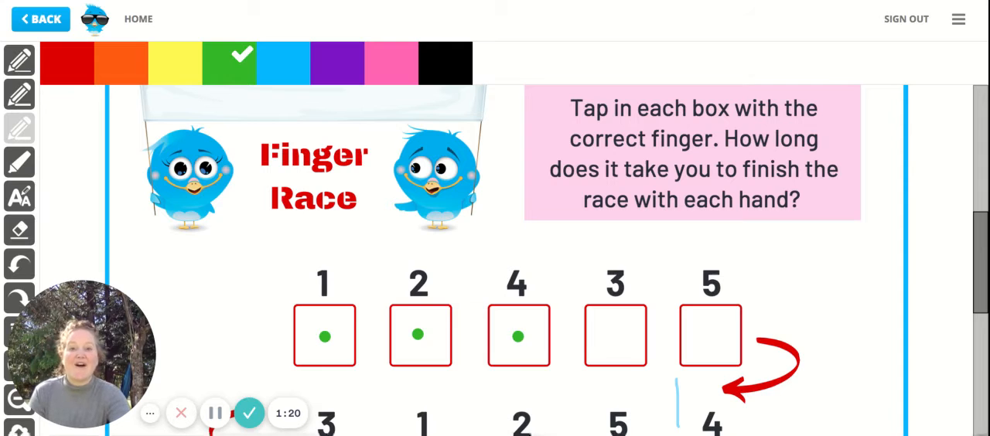
{"action": "left_click", "coordinate": [614, 336]}
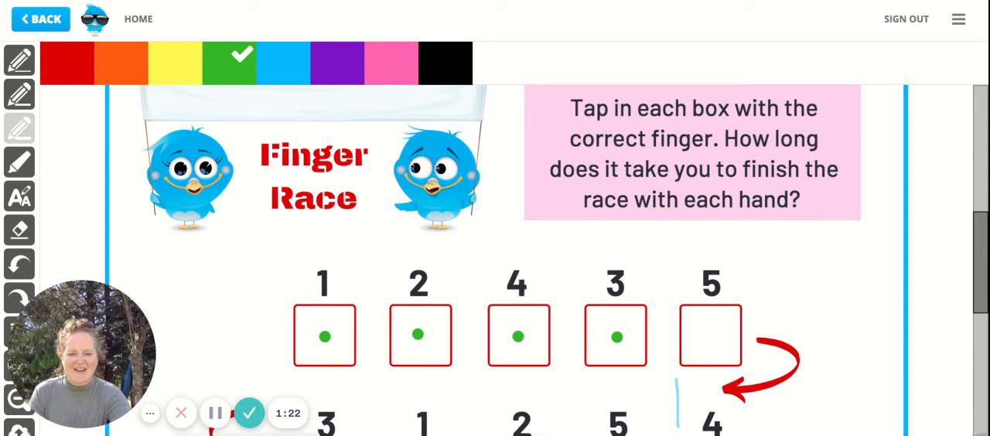
{"action": "scroll", "scroll_direction": "down", "scroll_amount": 3}
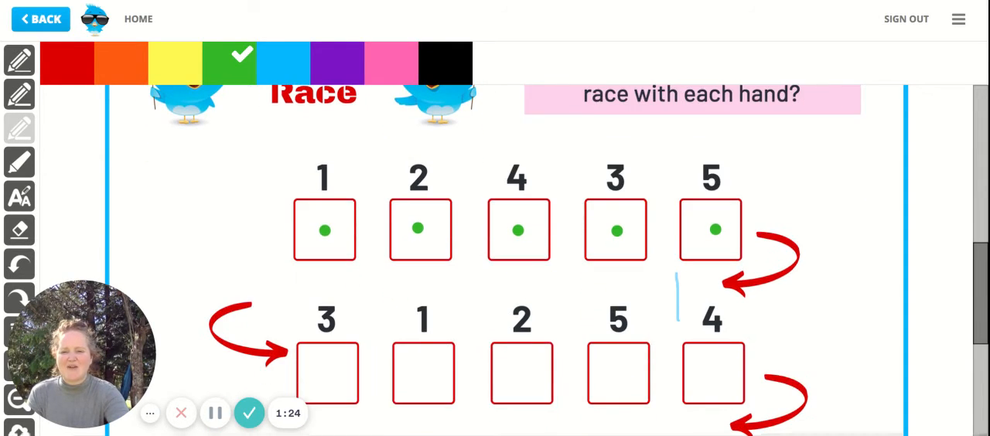
Step: Scroll to the worksheet bottom showing the left-hand and right-hand seconds lines
{"action": "scroll", "scroll_direction": "down", "scroll_amount": 3}
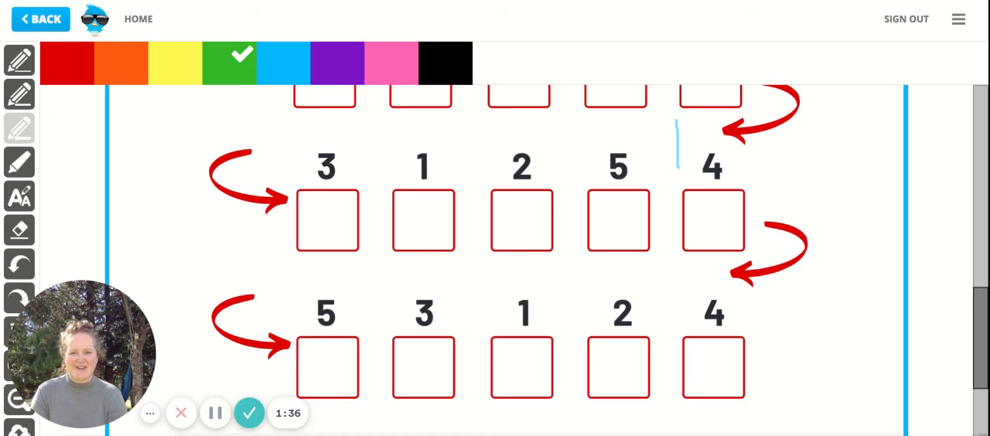
{"action": "scroll", "scroll_direction": "down", "scroll_amount": 3}
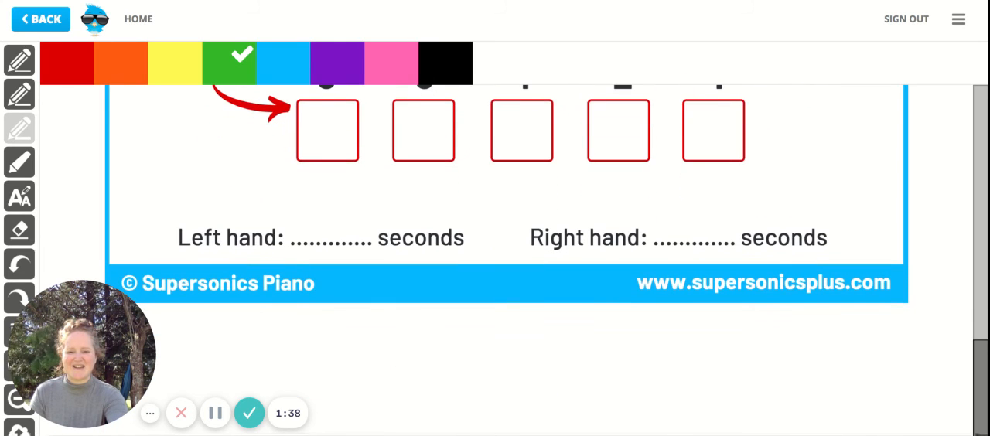